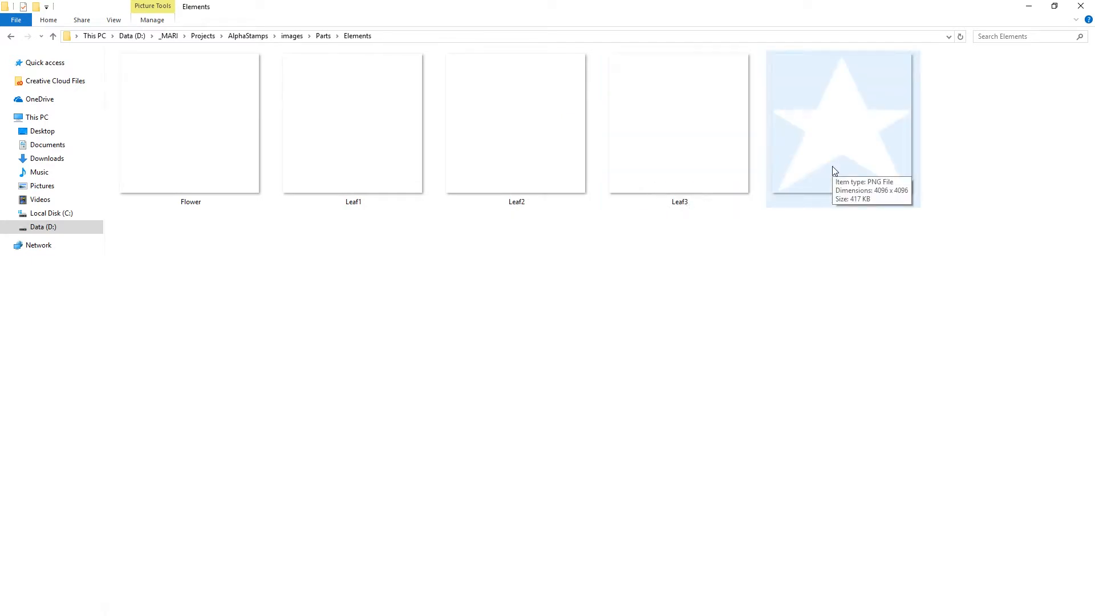
Step: Go back to Parts and open UVMaps to view the three Storage_A UV images
click(9, 36)
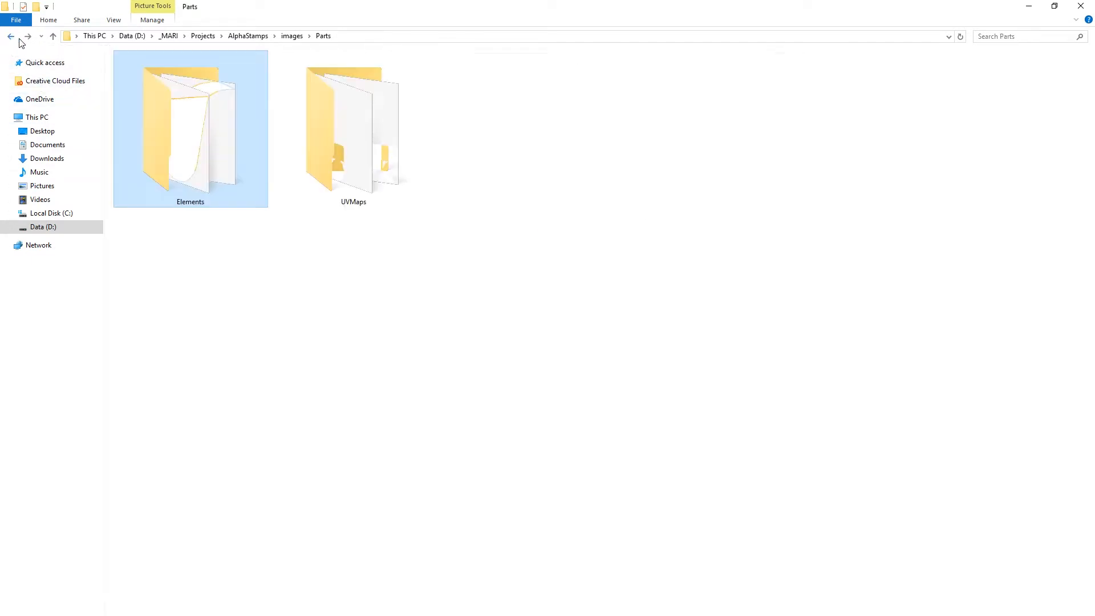
double_click(354, 125)
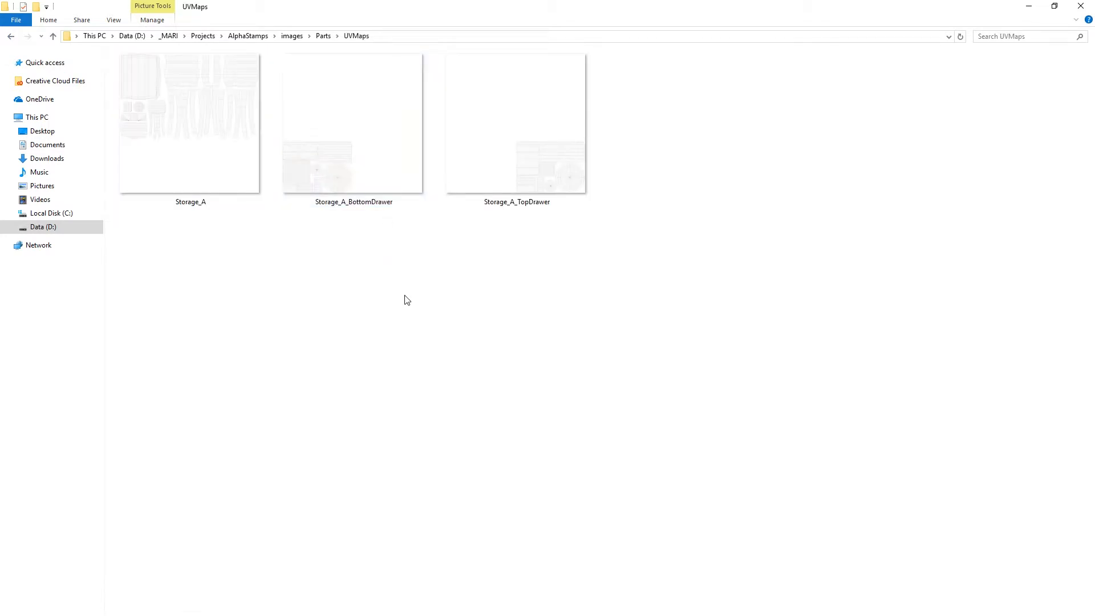
mouse_move(213, 242)
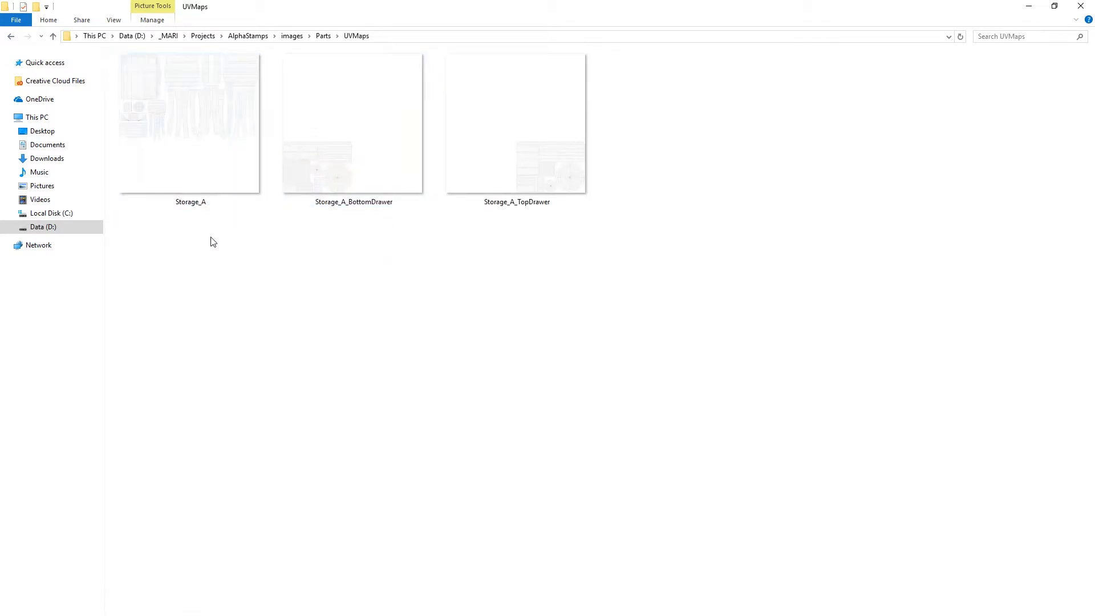
mouse_move(1014, 6)
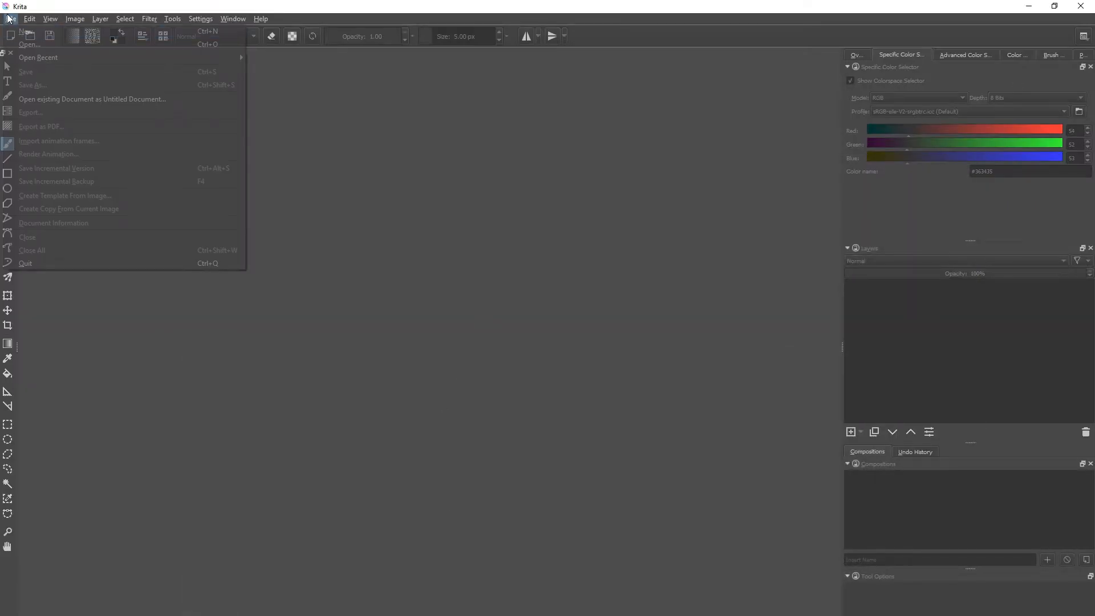
Step: Create a 4096×4096 black AlphaStamp document and lasso-select the right-hand UV pieces
click(21, 31)
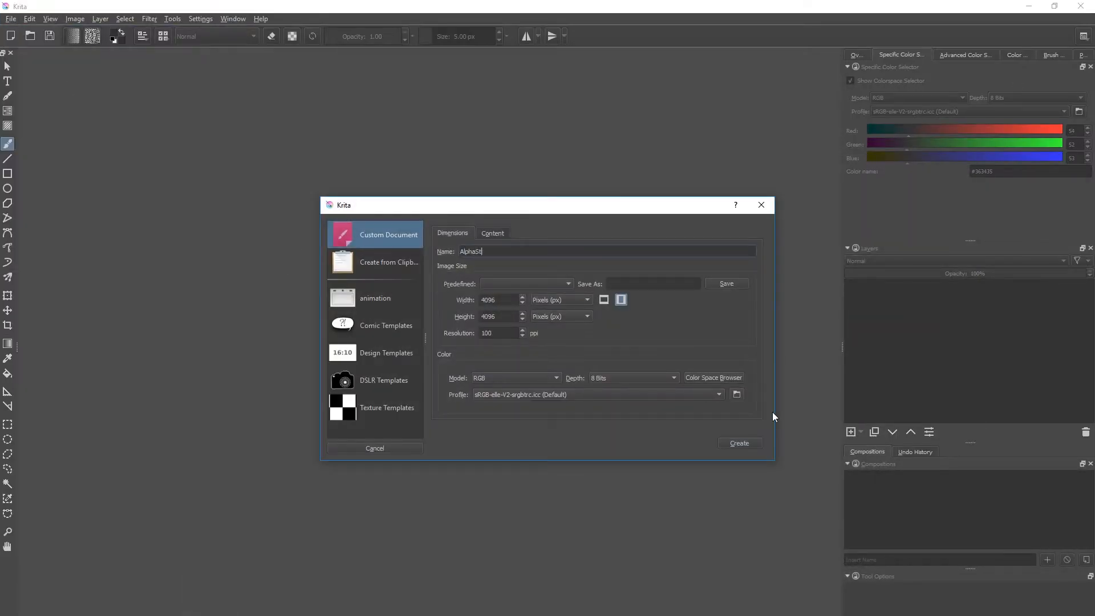
click(493, 233)
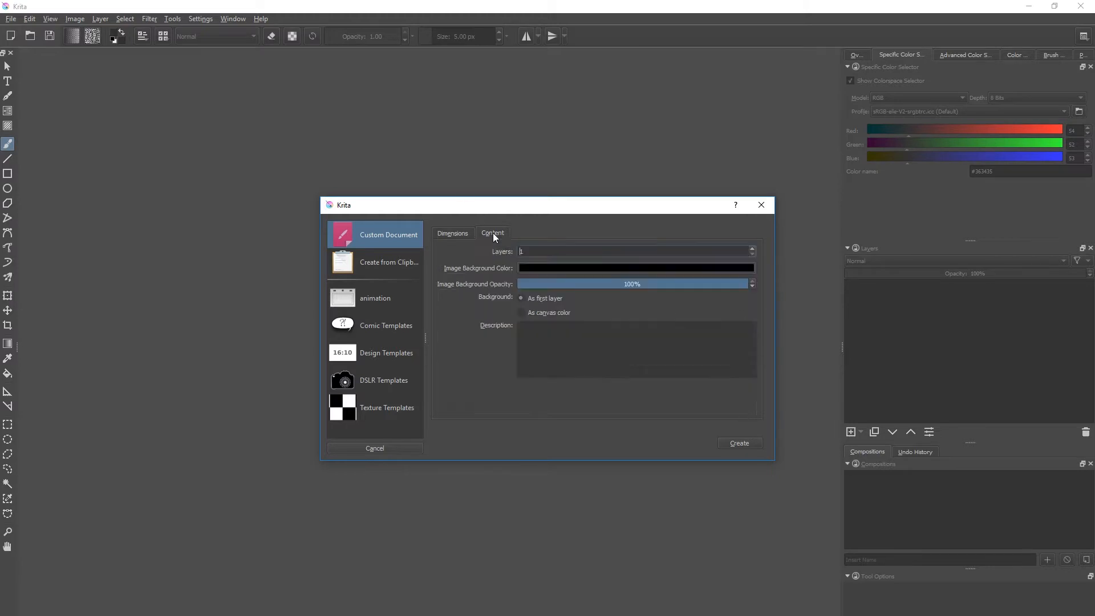
click(739, 442)
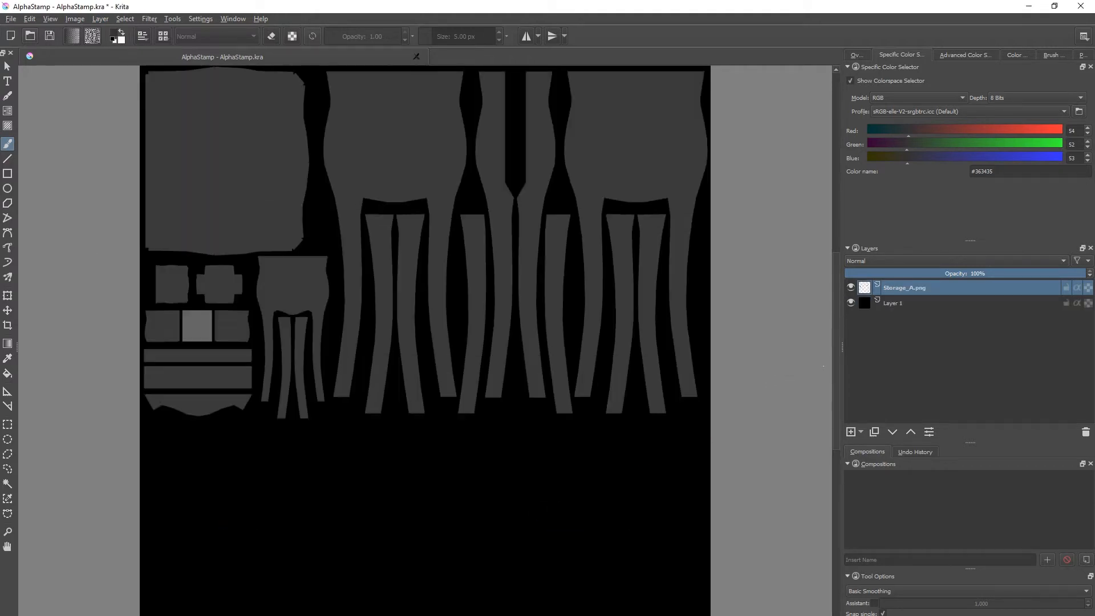
click(1065, 303)
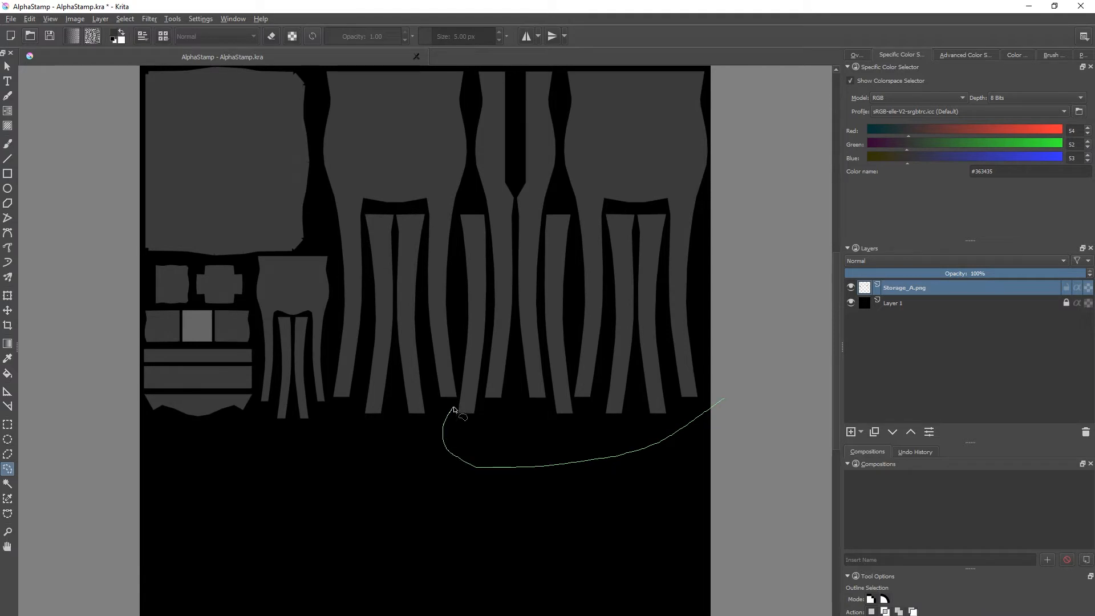
drag(451, 419, 469, 79)
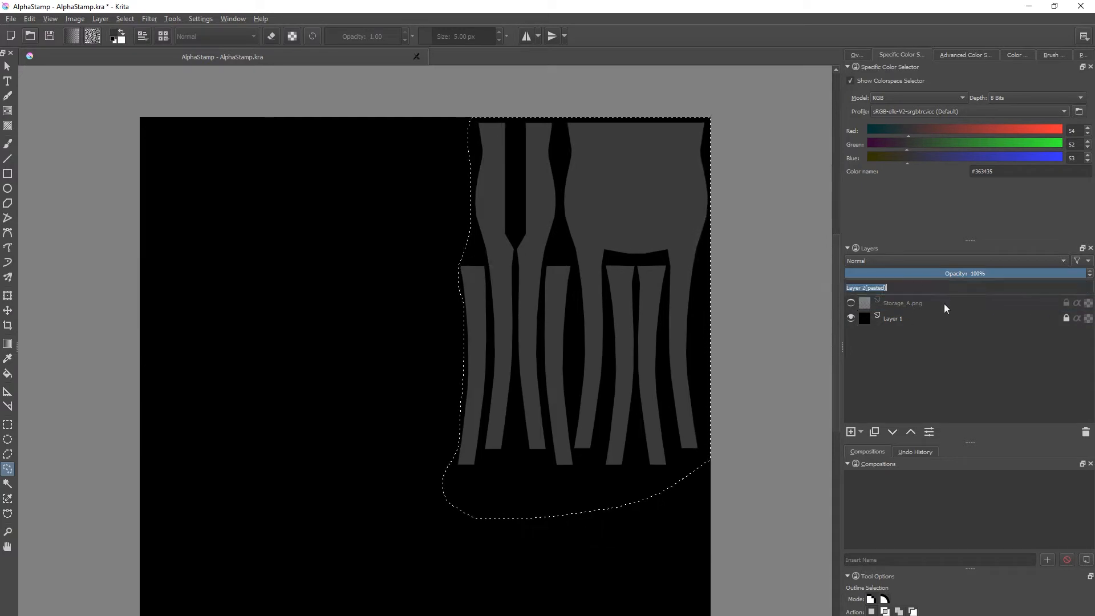
text(Focus Island)
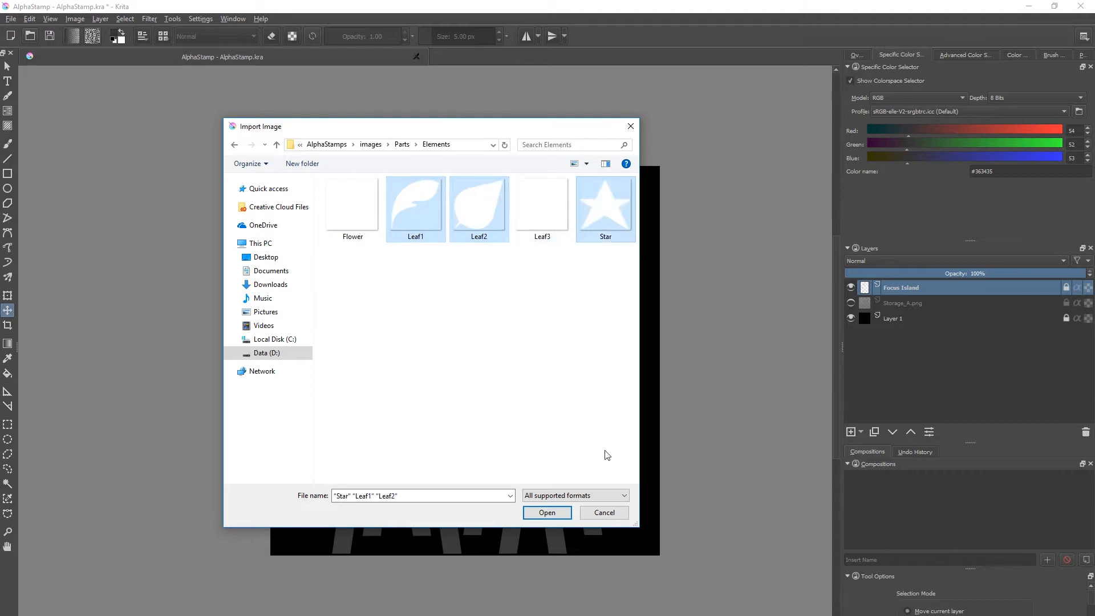
Step: Import Star, Leaf1 and Leaf2 as layers and scale the star down
click(547, 512)
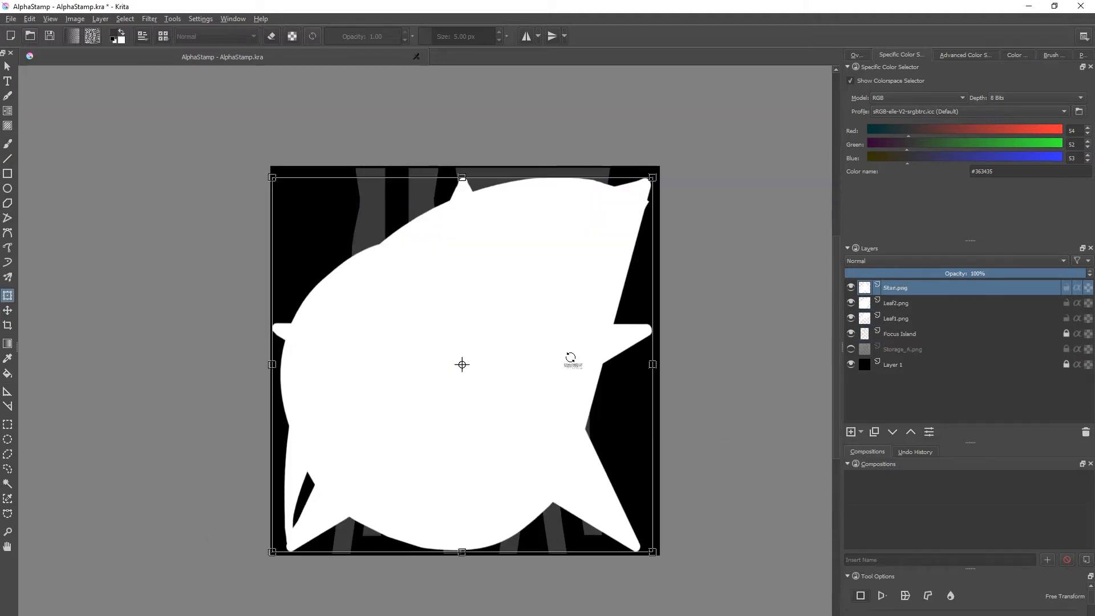
click(896, 302)
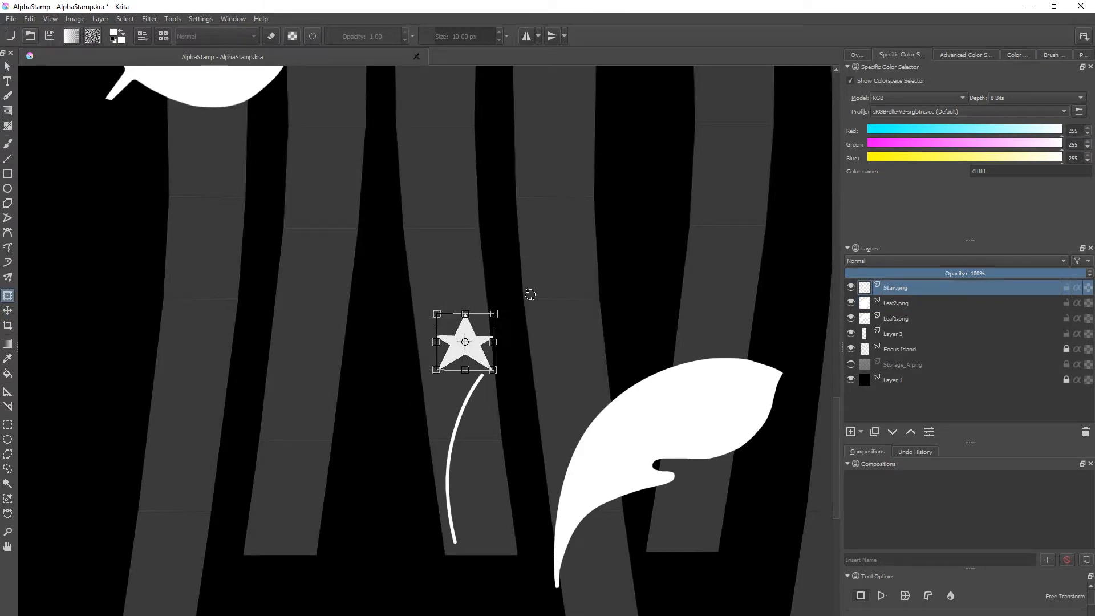
Step: Duplicate Leaf1 and place the copies along both sides of the stem
click(893, 333)
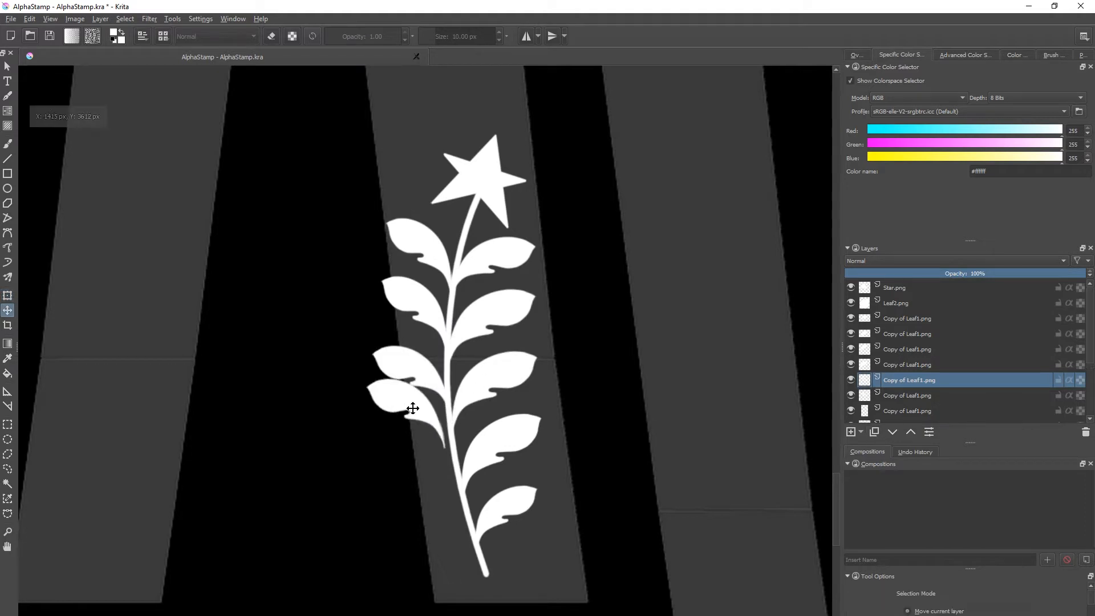
drag(412, 408, 429, 491)
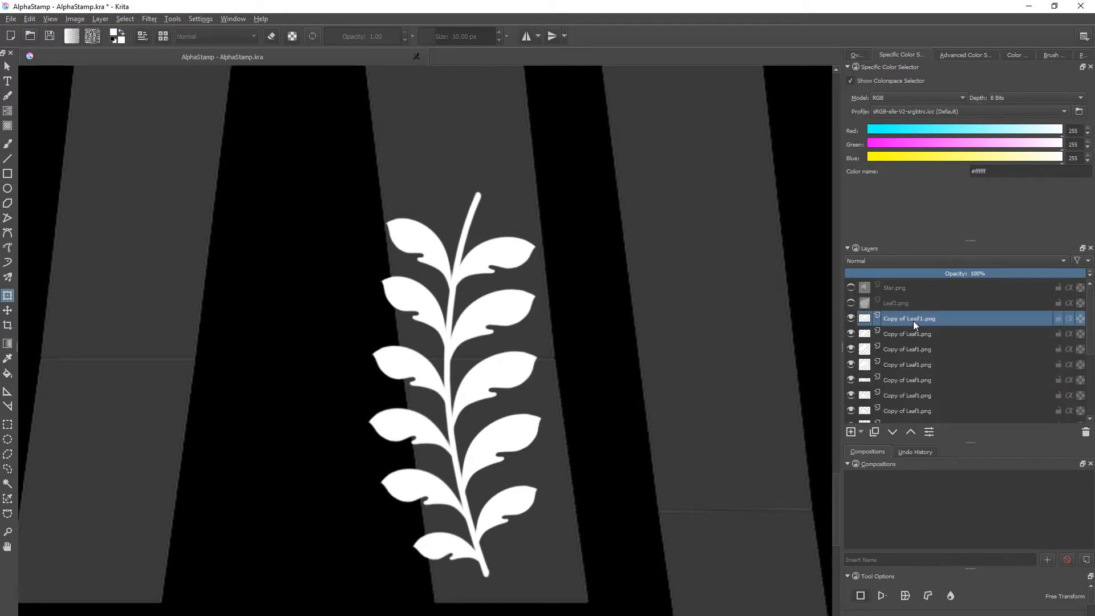
mouse_move(865, 364)
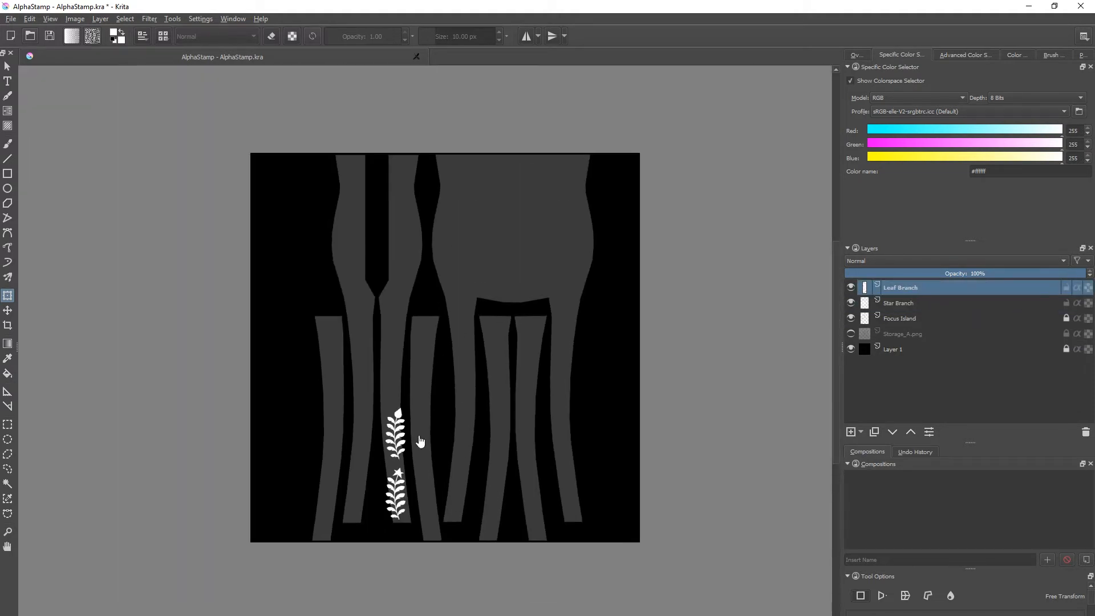
Step: Mirror the copied leaf branch horizontally with Layer > Transform > Mirror Layer Horizontally
click(75, 18)
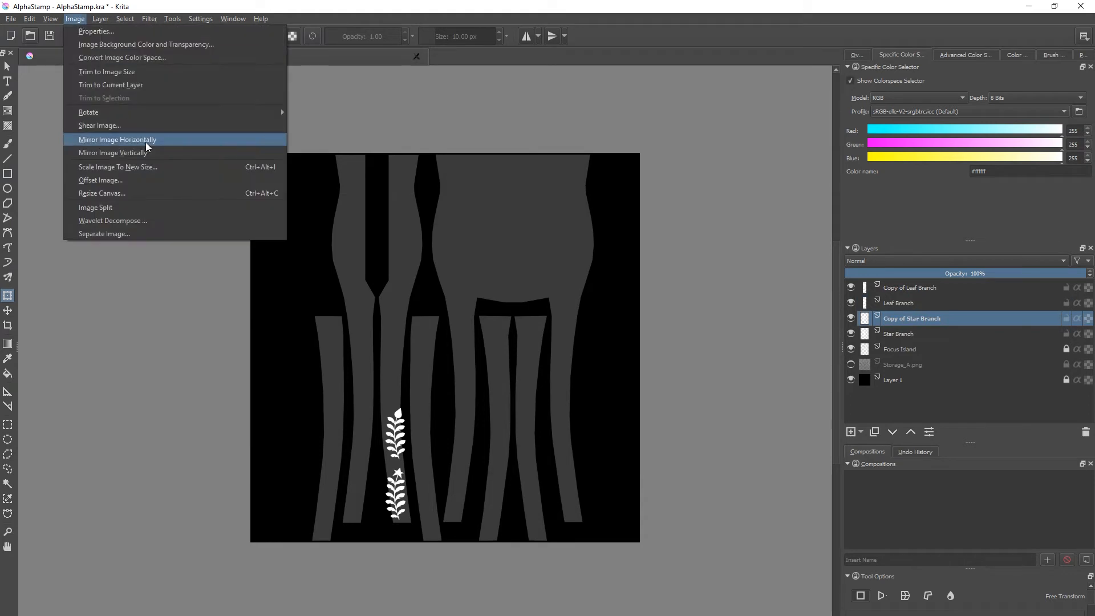
click(100, 19)
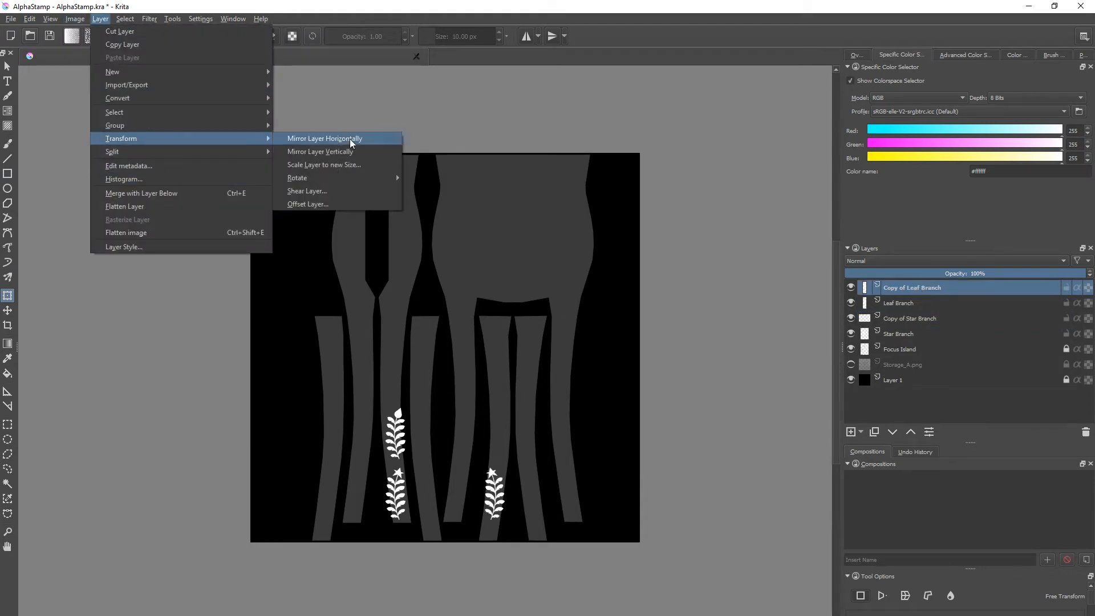
click(324, 138)
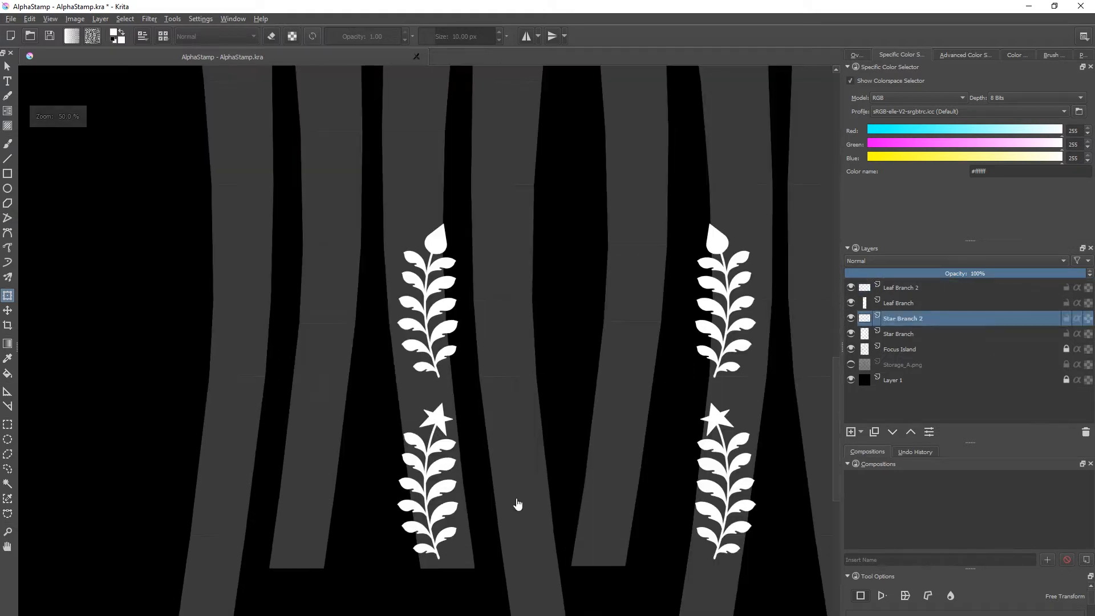
click(898, 333)
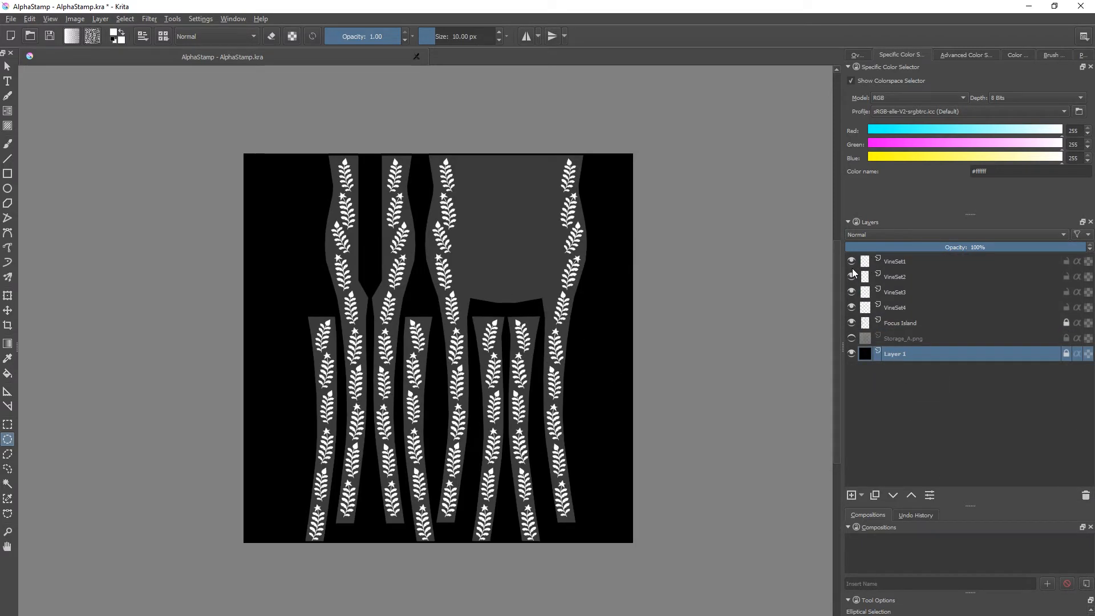
Step: Finish the VineSet1–VineSet4 layers, leaving only VineSet1 visible
click(851, 322)
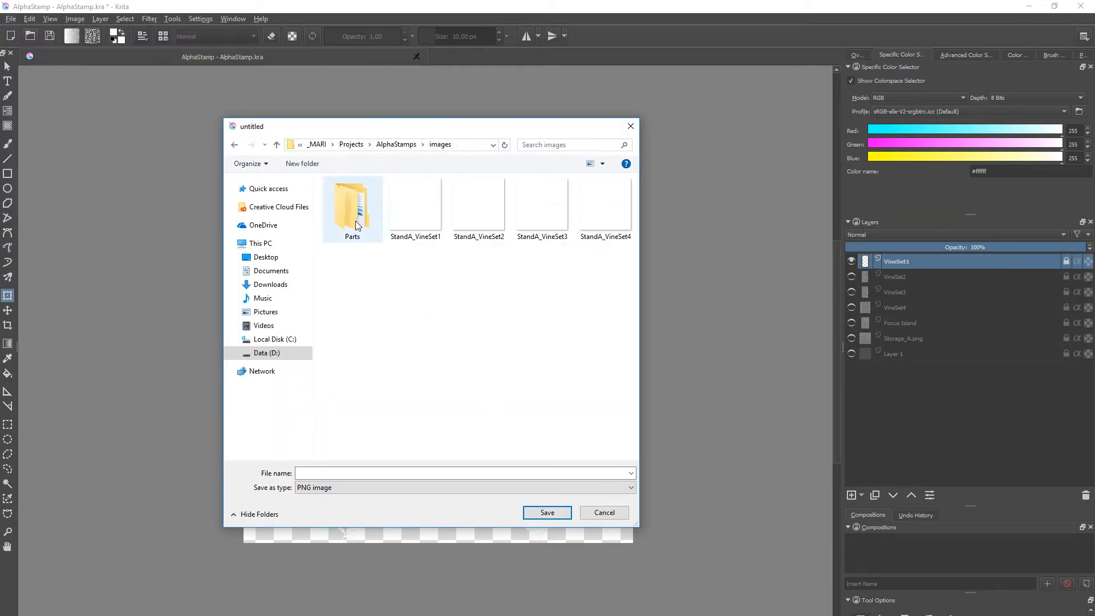
Step: Export to the AlphaStamps images folder with PNG as the file type
click(604, 512)
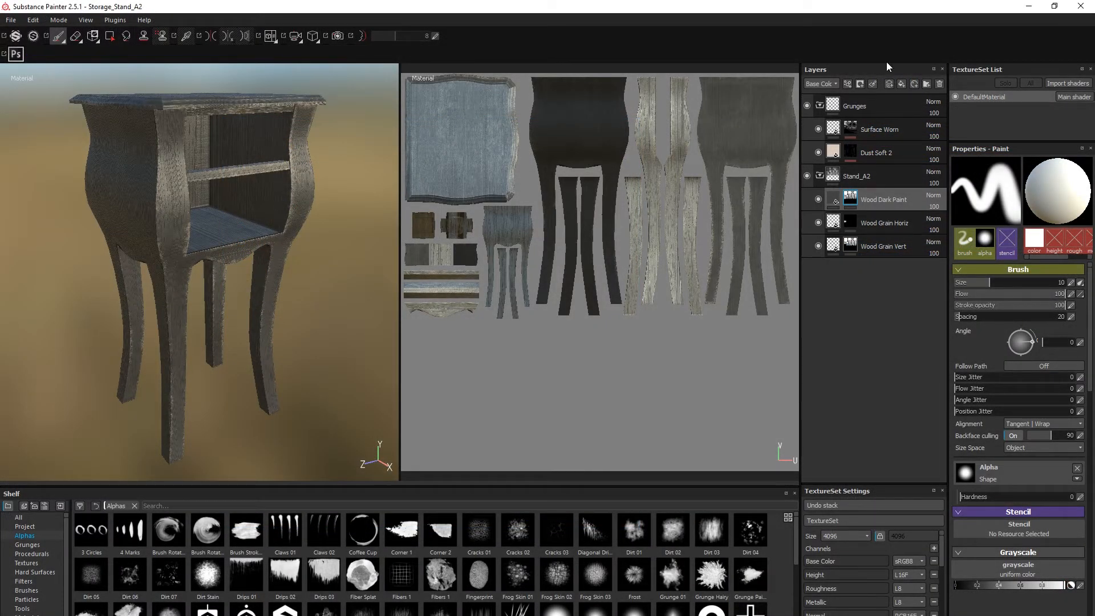
Step: Add a Wood Light Paint fill layer above Wood Dark Paint with a black mask
click(866, 199)
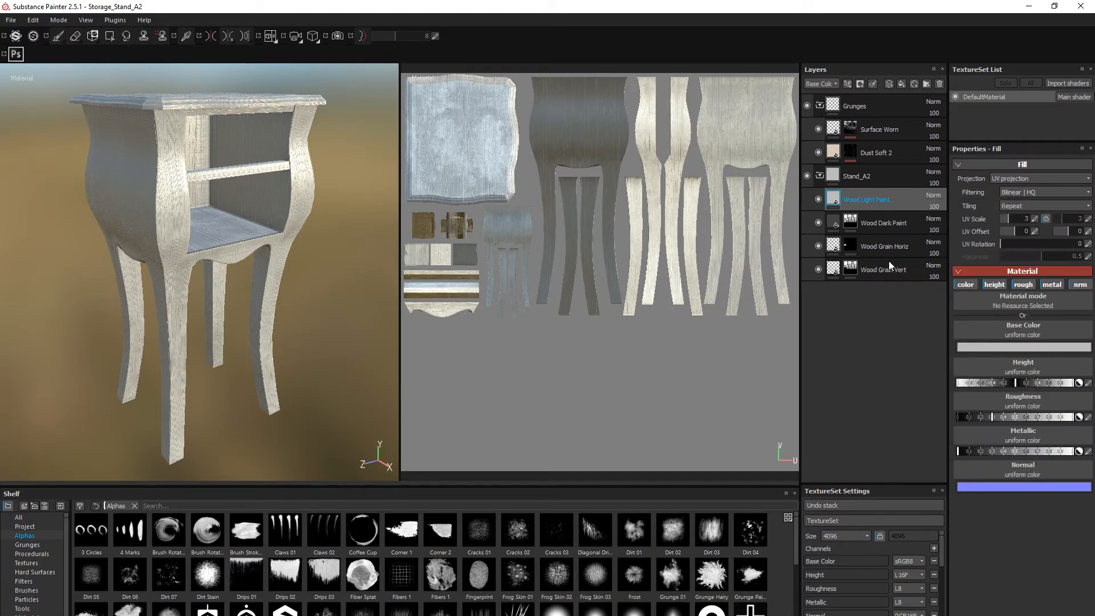
click(10, 20)
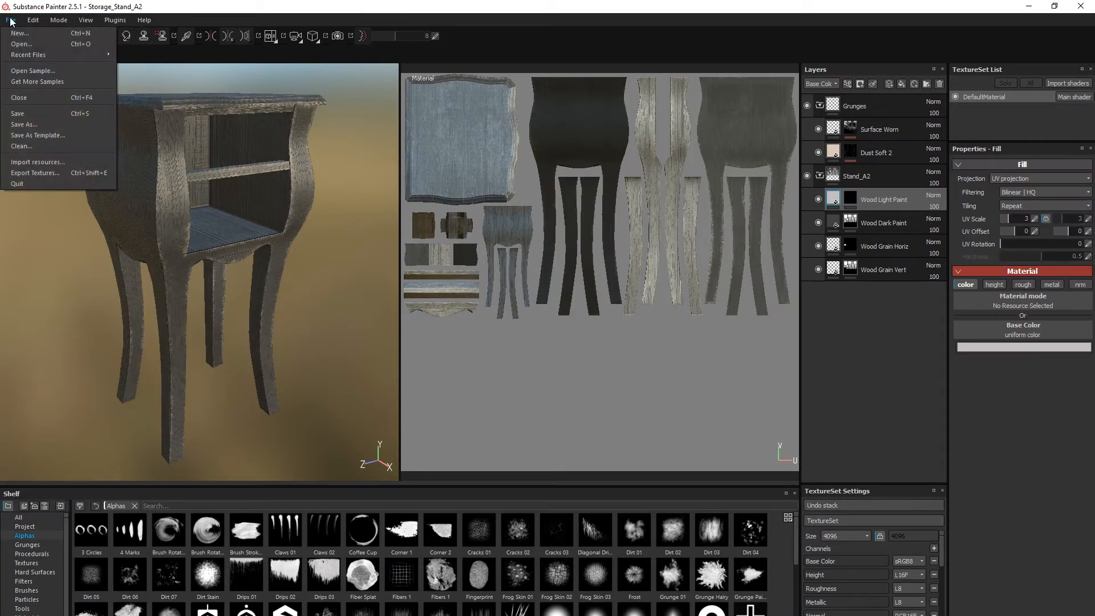
mouse_move(98, 163)
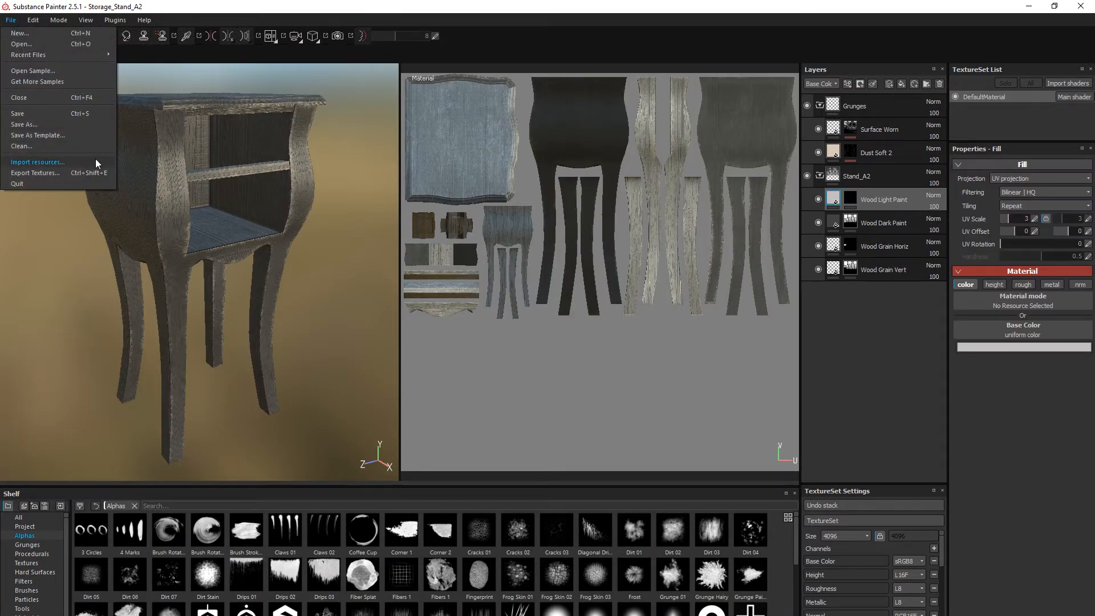
Step: Import StandA_Flower and the nine StandA_VineSet PNGs as alphas into the 'shelf' shelf
click(34, 162)
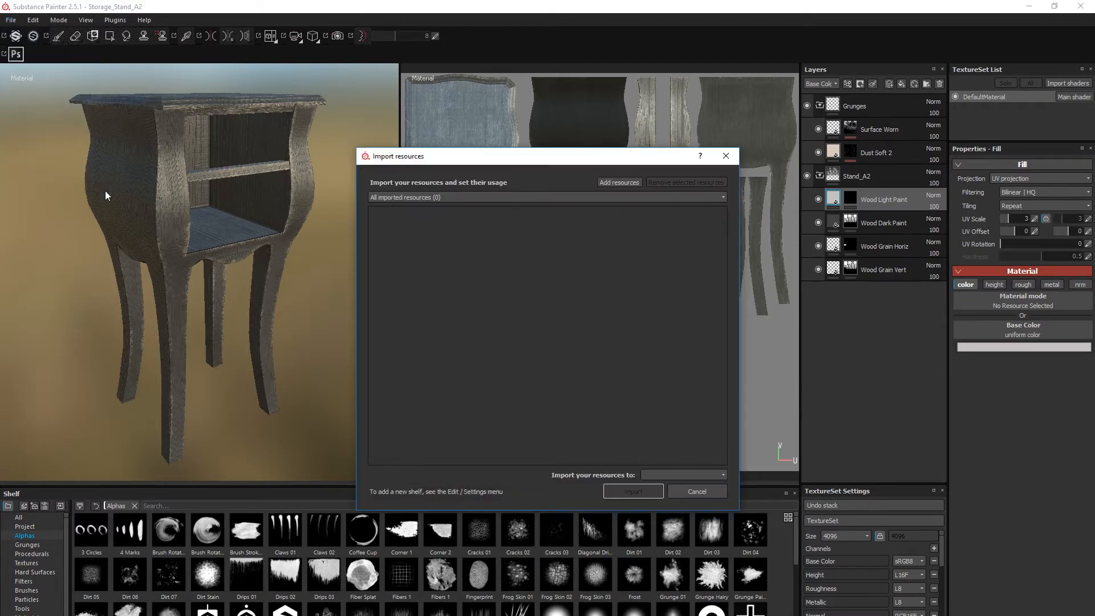
click(618, 182)
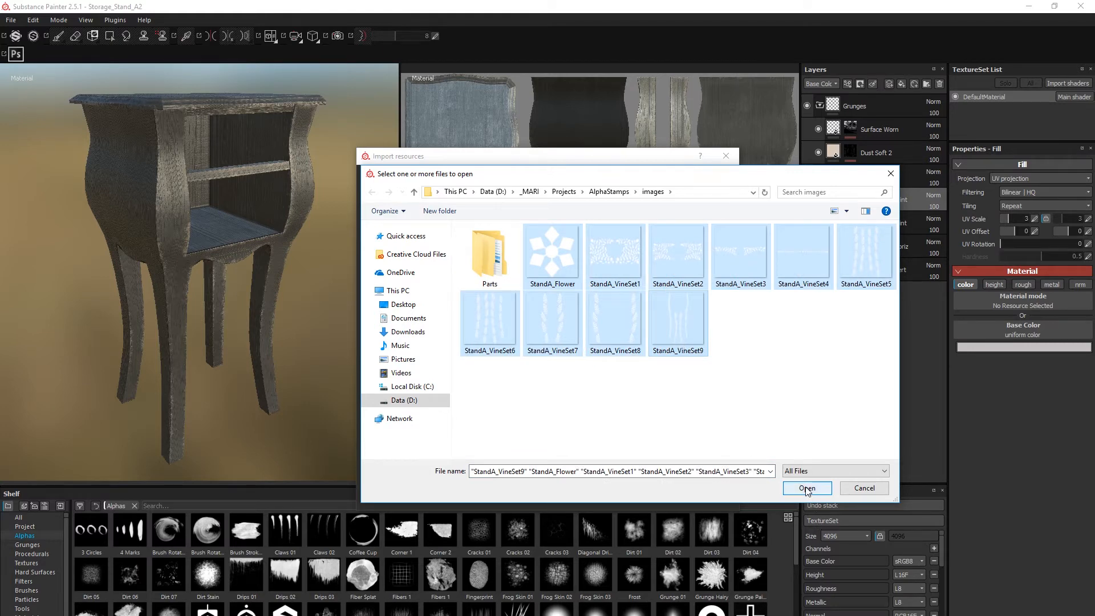
click(806, 488)
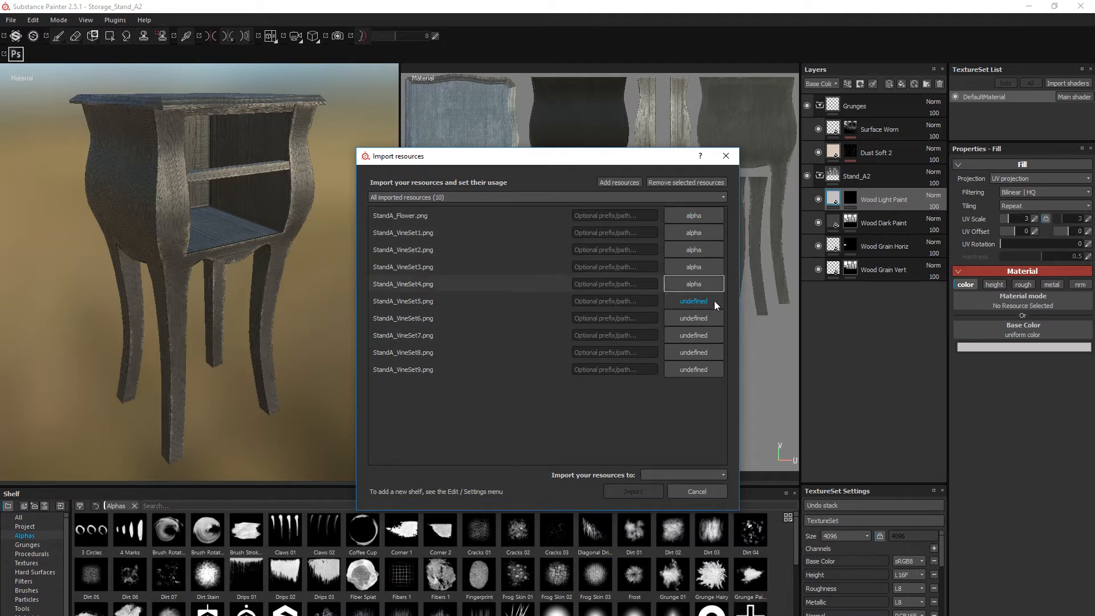
click(683, 474)
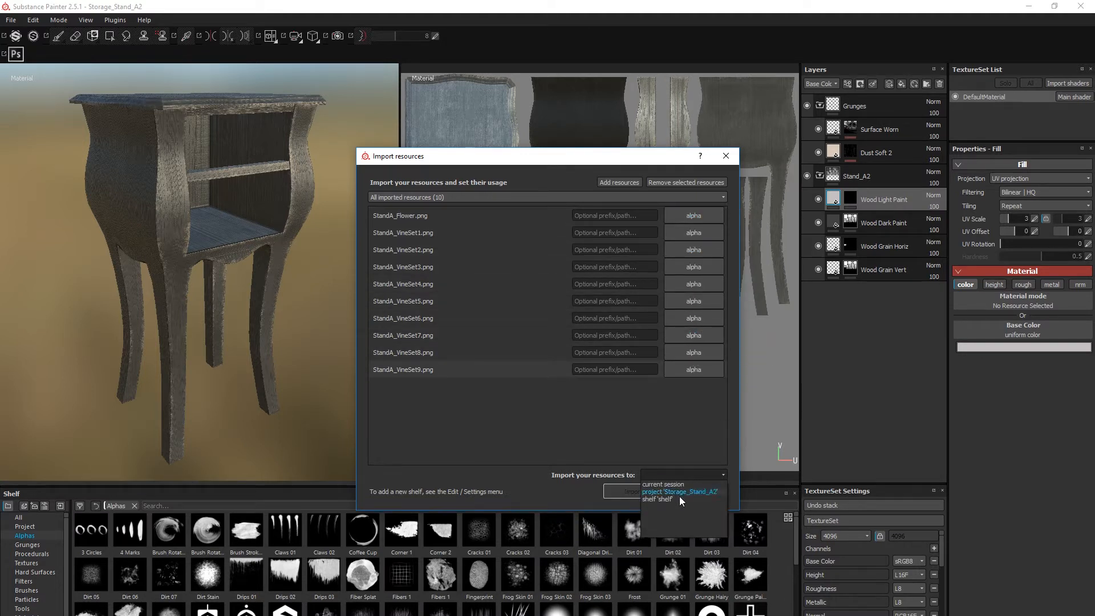
click(660, 499)
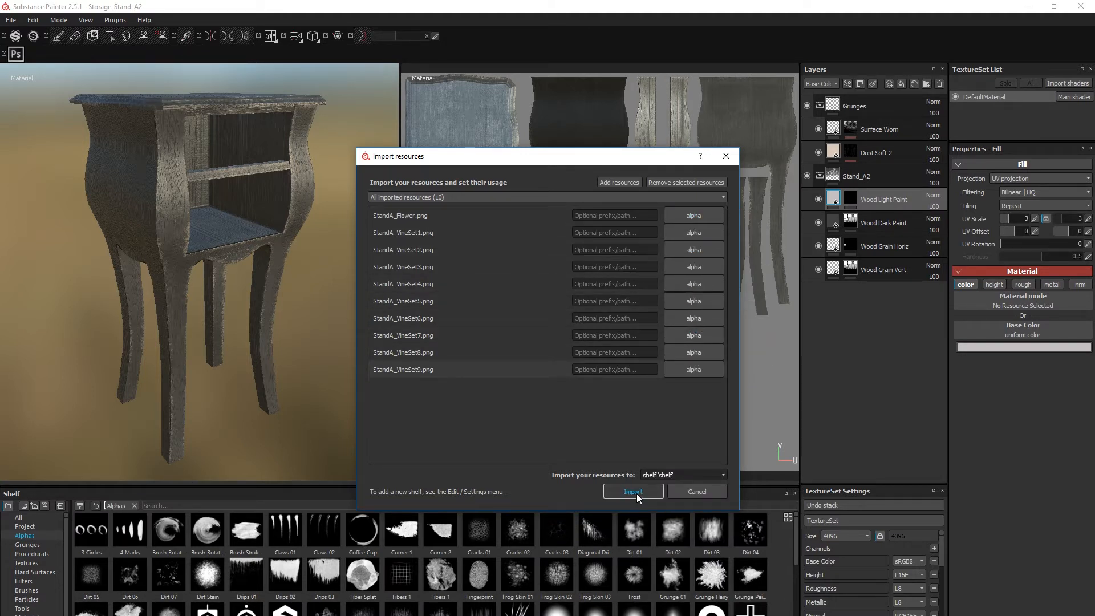
click(633, 491)
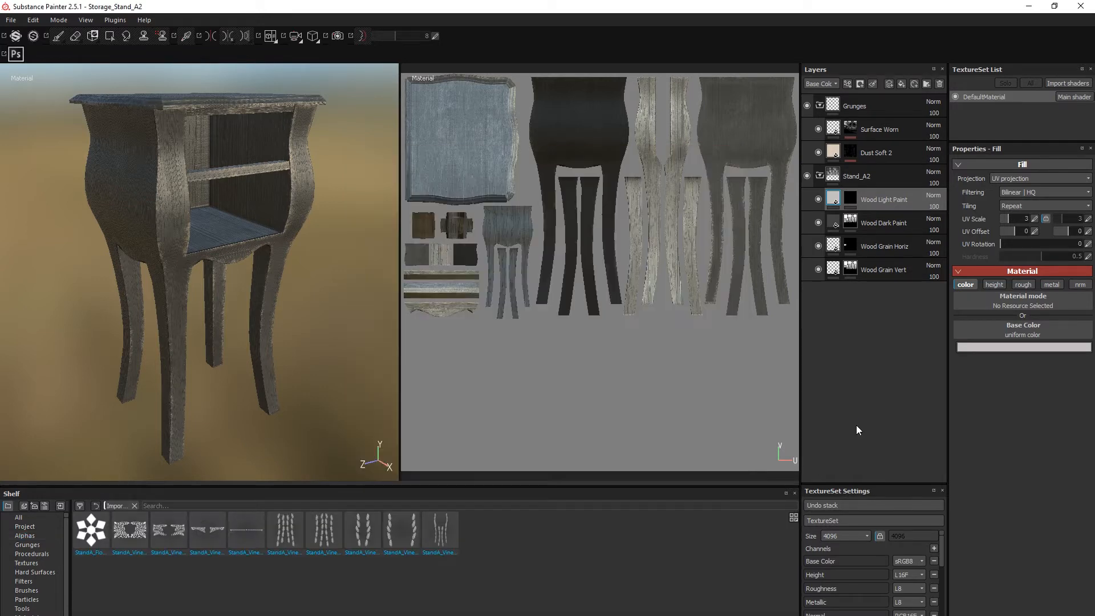
Step: Set the Wood Light Paint mask brush to the StandA_VineSet5 alpha, with UV alignment and Viewport size space
click(285, 529)
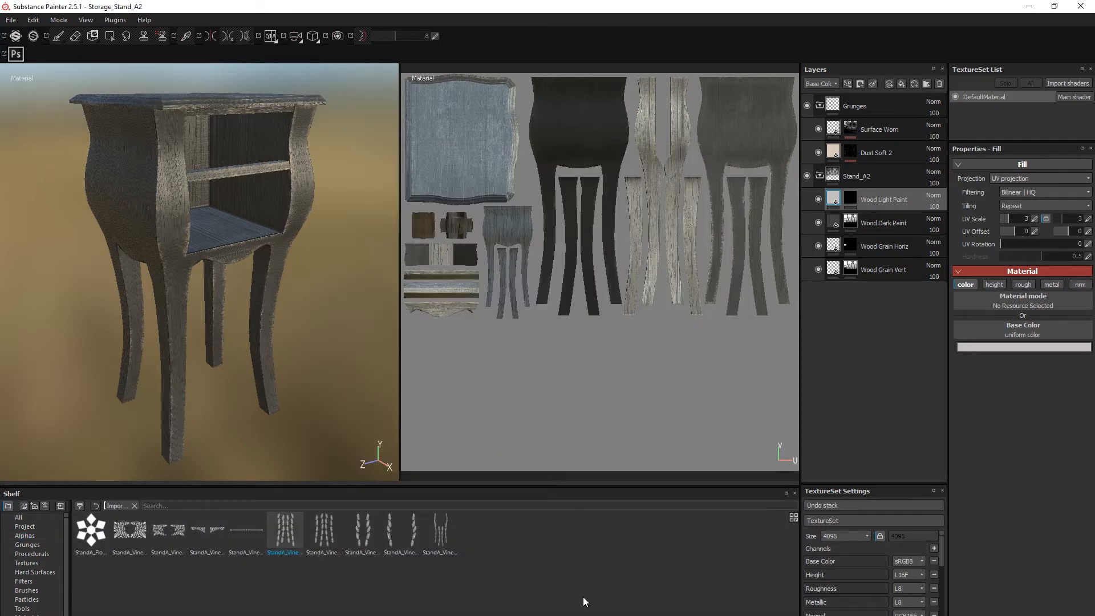
click(850, 199)
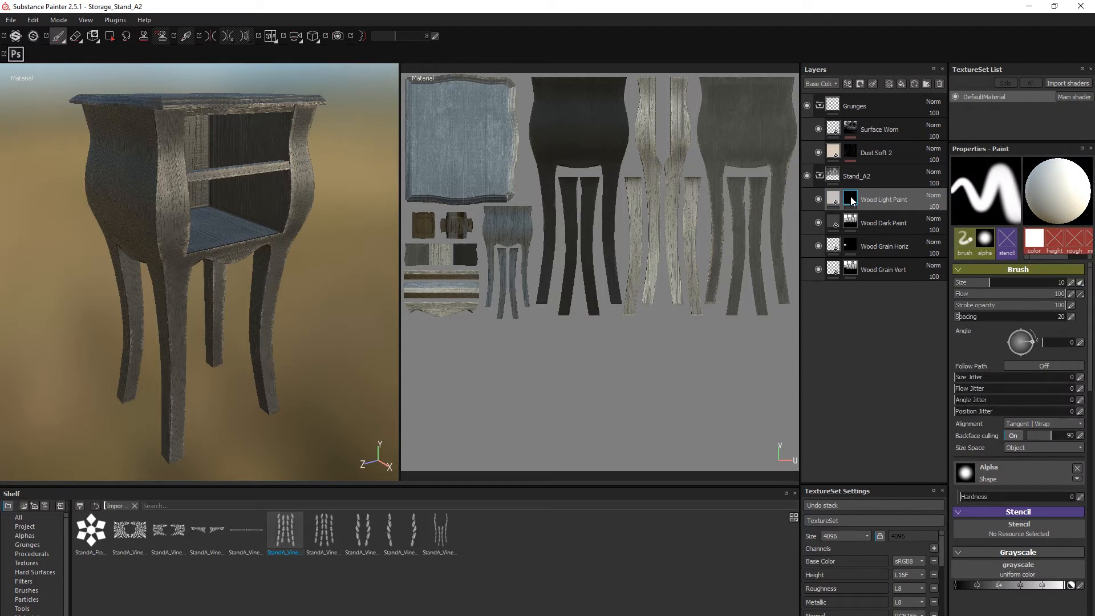
mouse_move(853, 204)
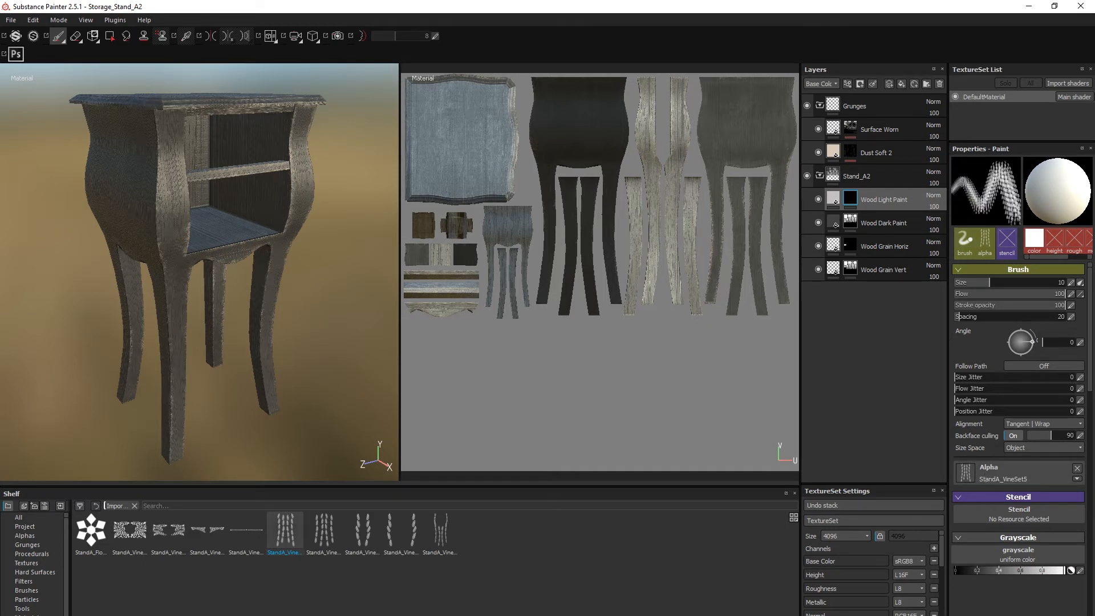
click(1042, 423)
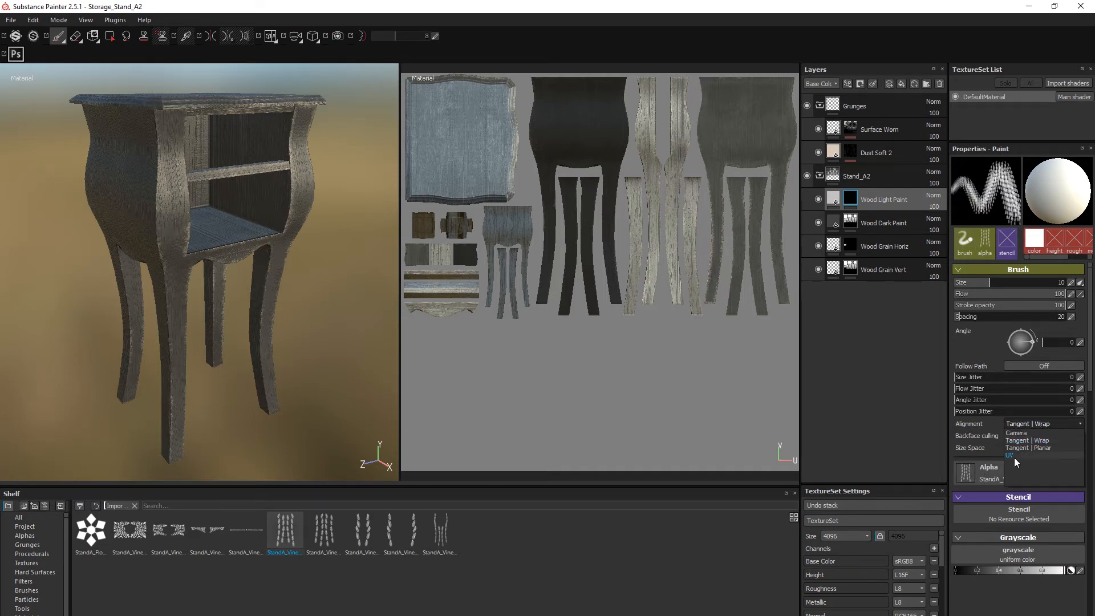
click(1009, 455)
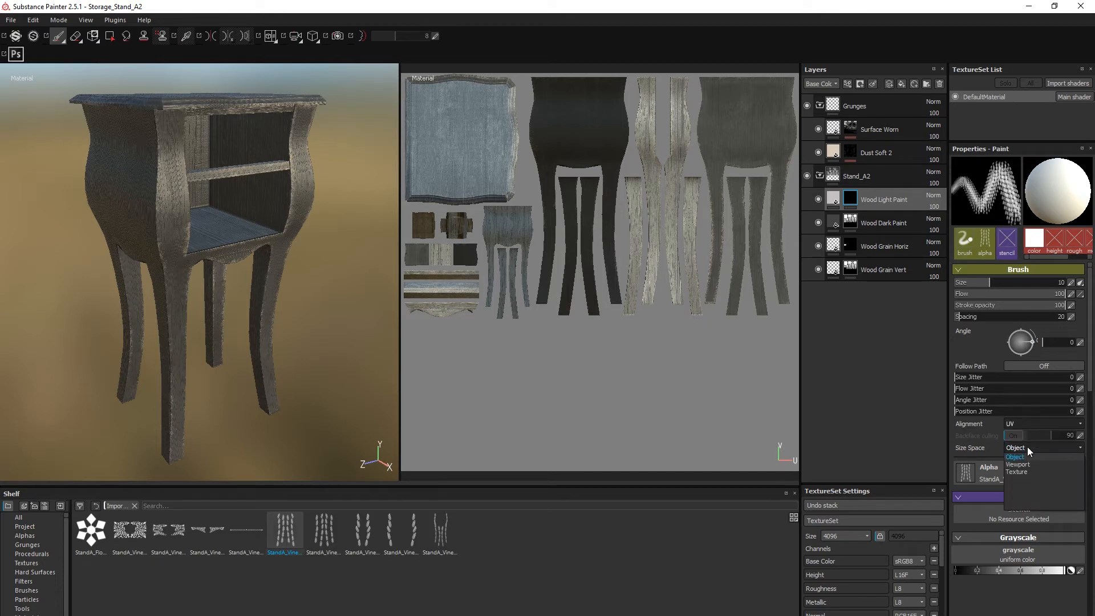
click(1017, 464)
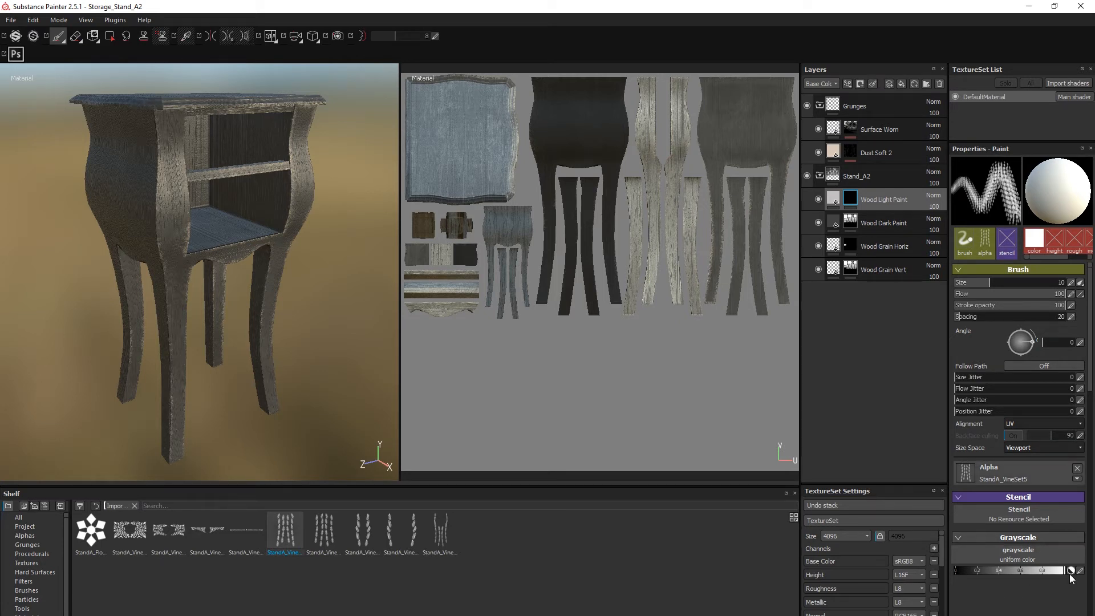
mouse_move(1088, 574)
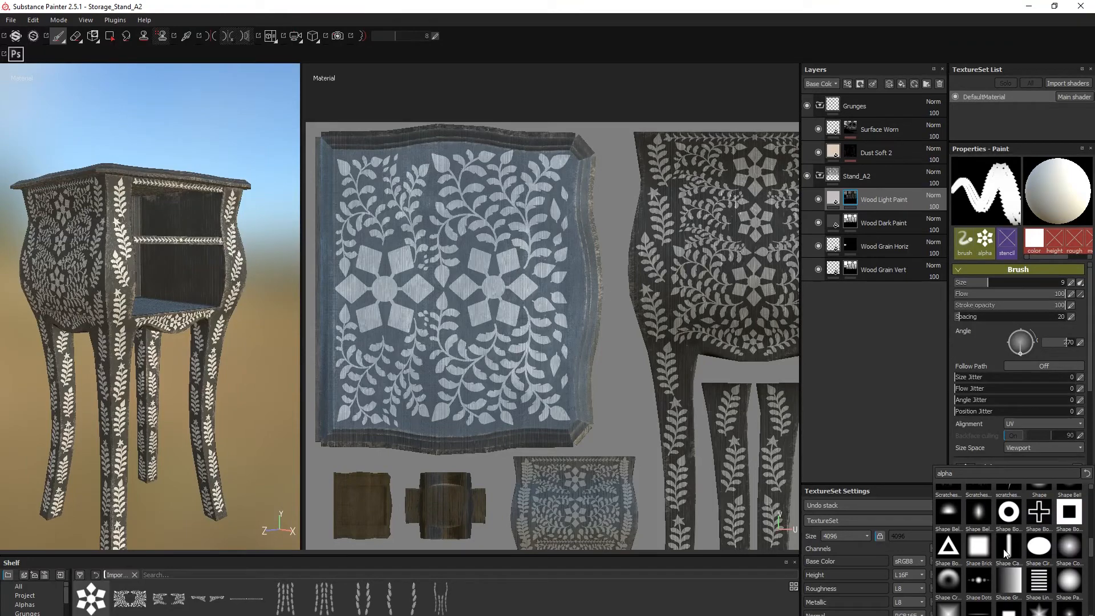
Step: Scroll the 2D view while stamping white vine and flower alphas onto the nightstand mask
scroll(down, 3)
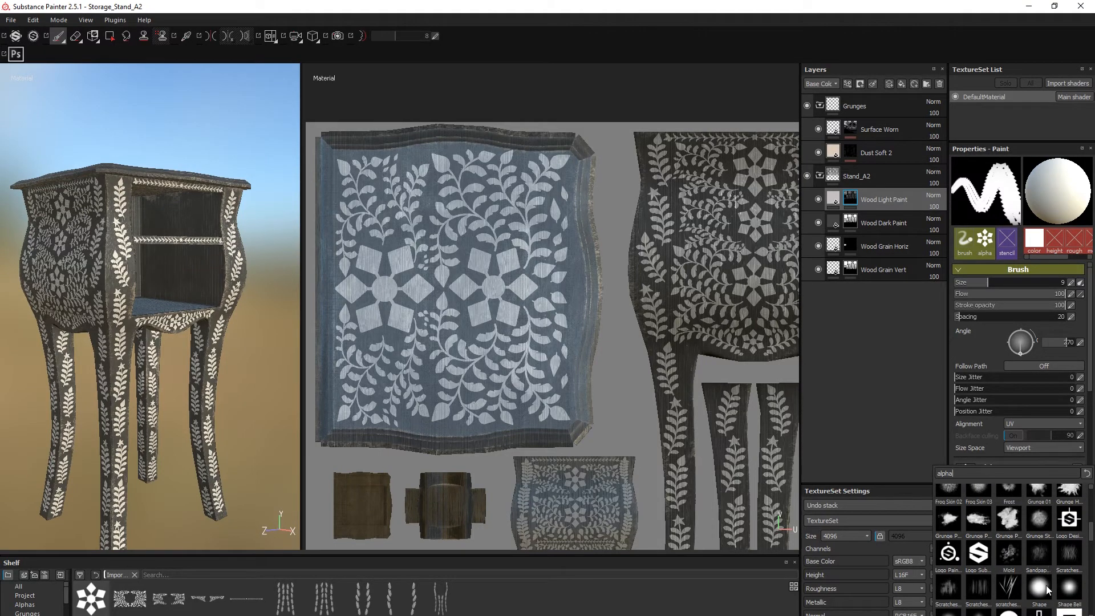